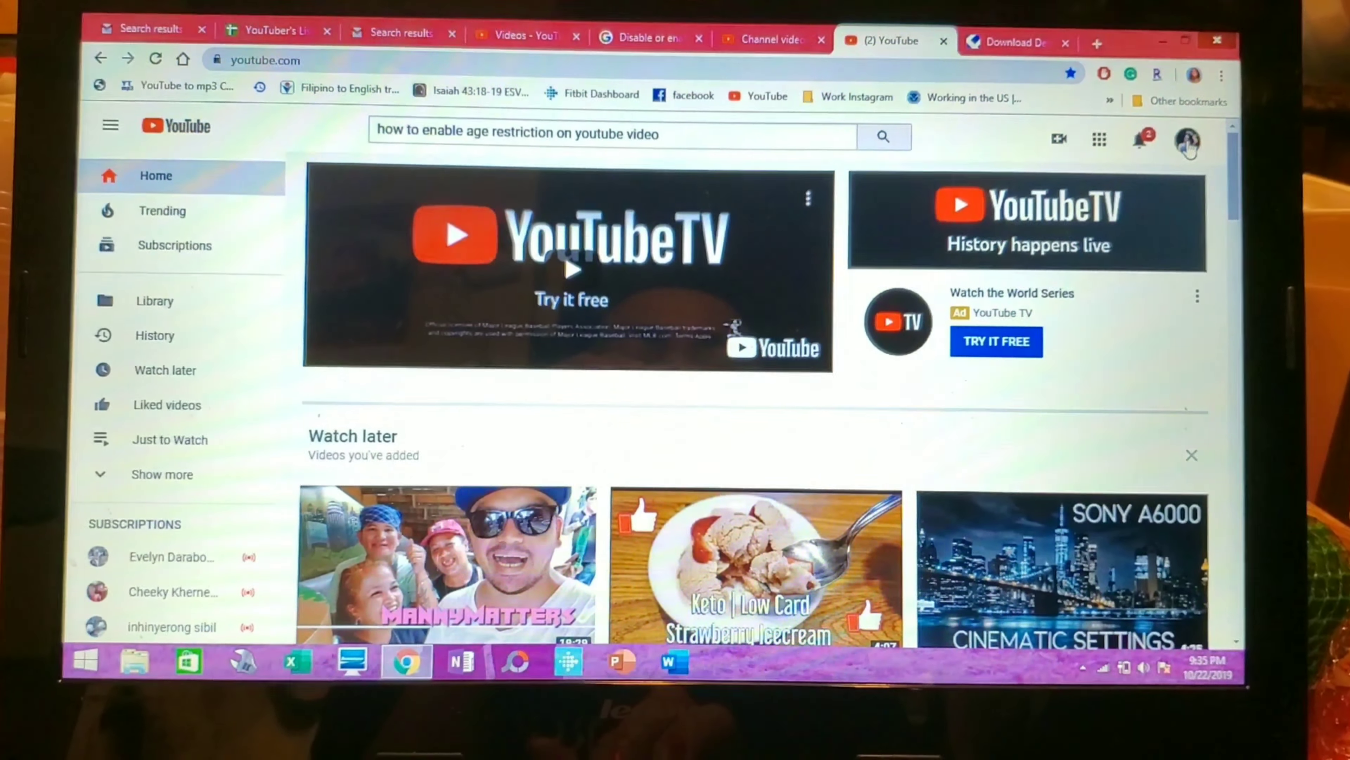
# Step: Reach the channel's YouTube Studio dashboard from the home page's account menu
pyautogui.click(1185, 146)
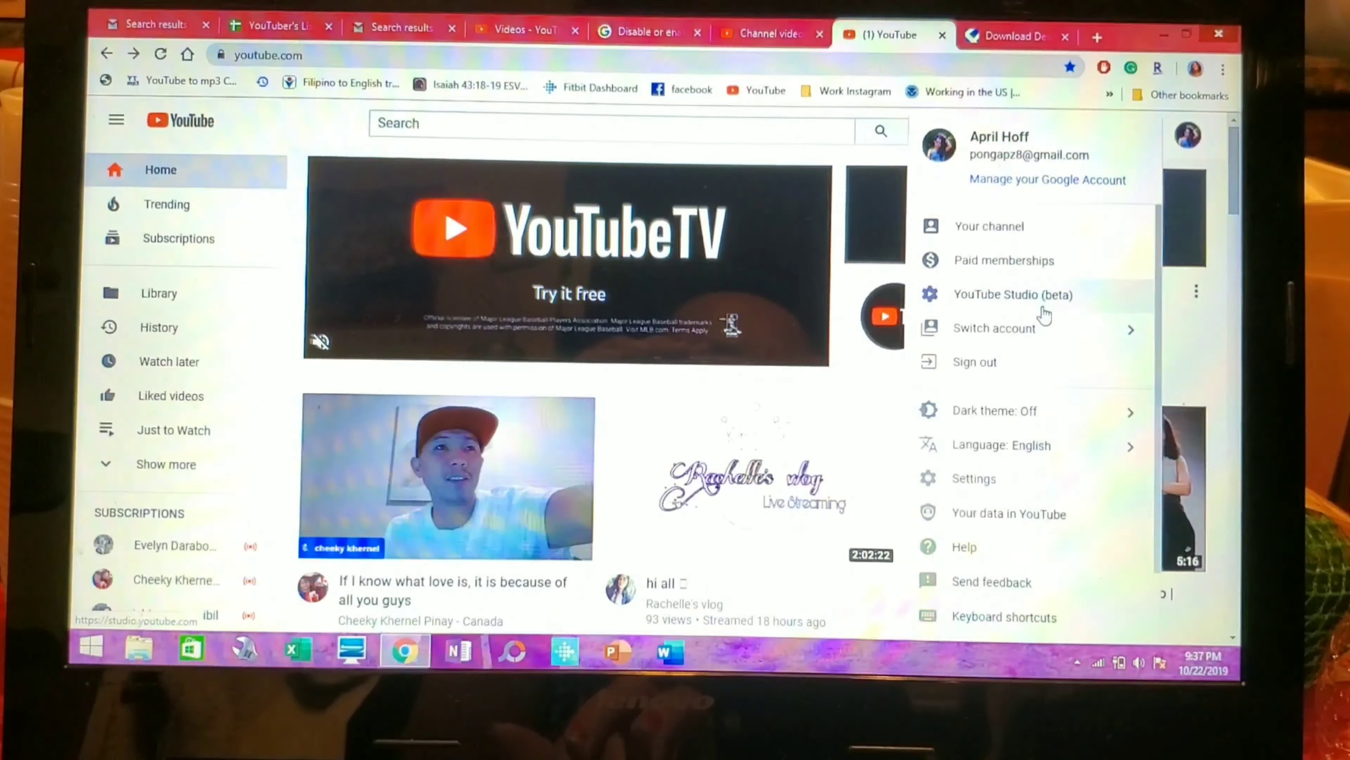
pyautogui.click(1013, 295)
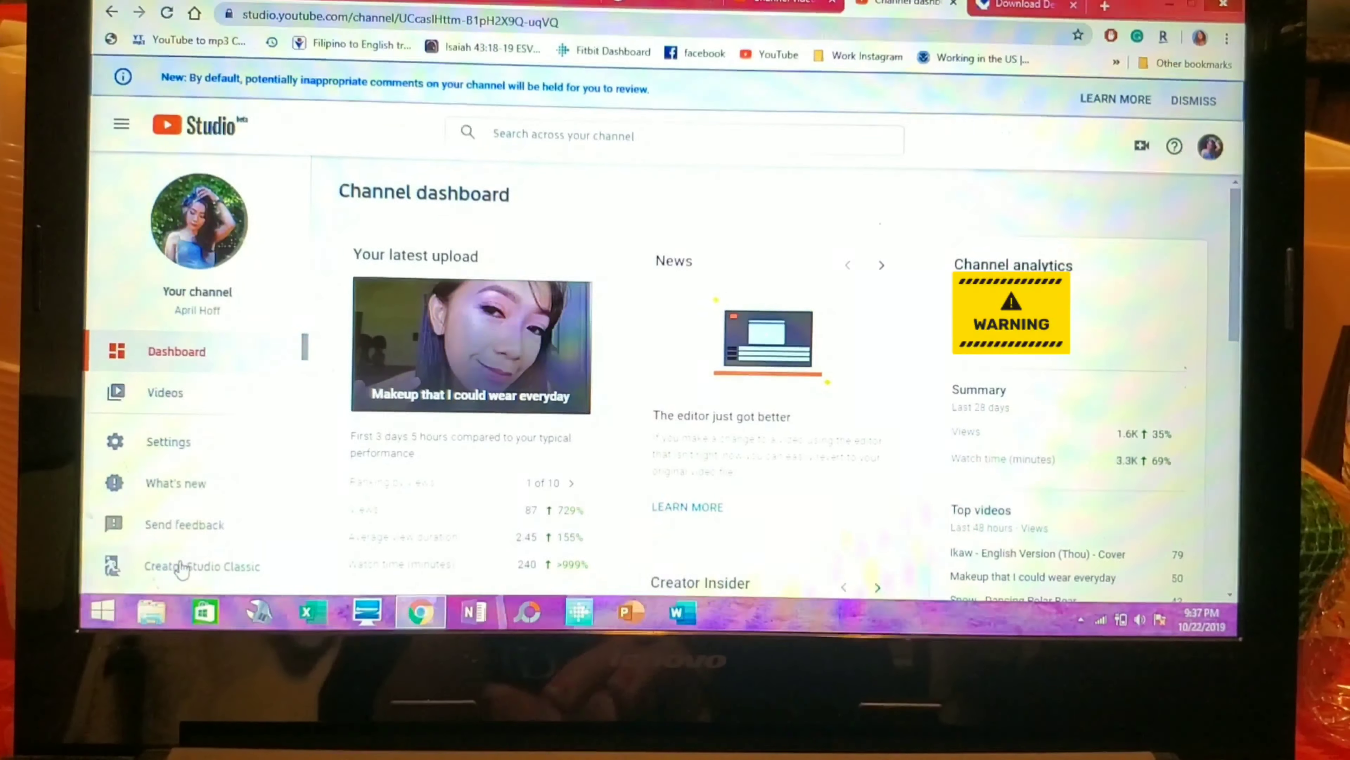
# Step: Return to Creator Studio Classic, skipping the beta feedback survey
pyautogui.click(185, 571)
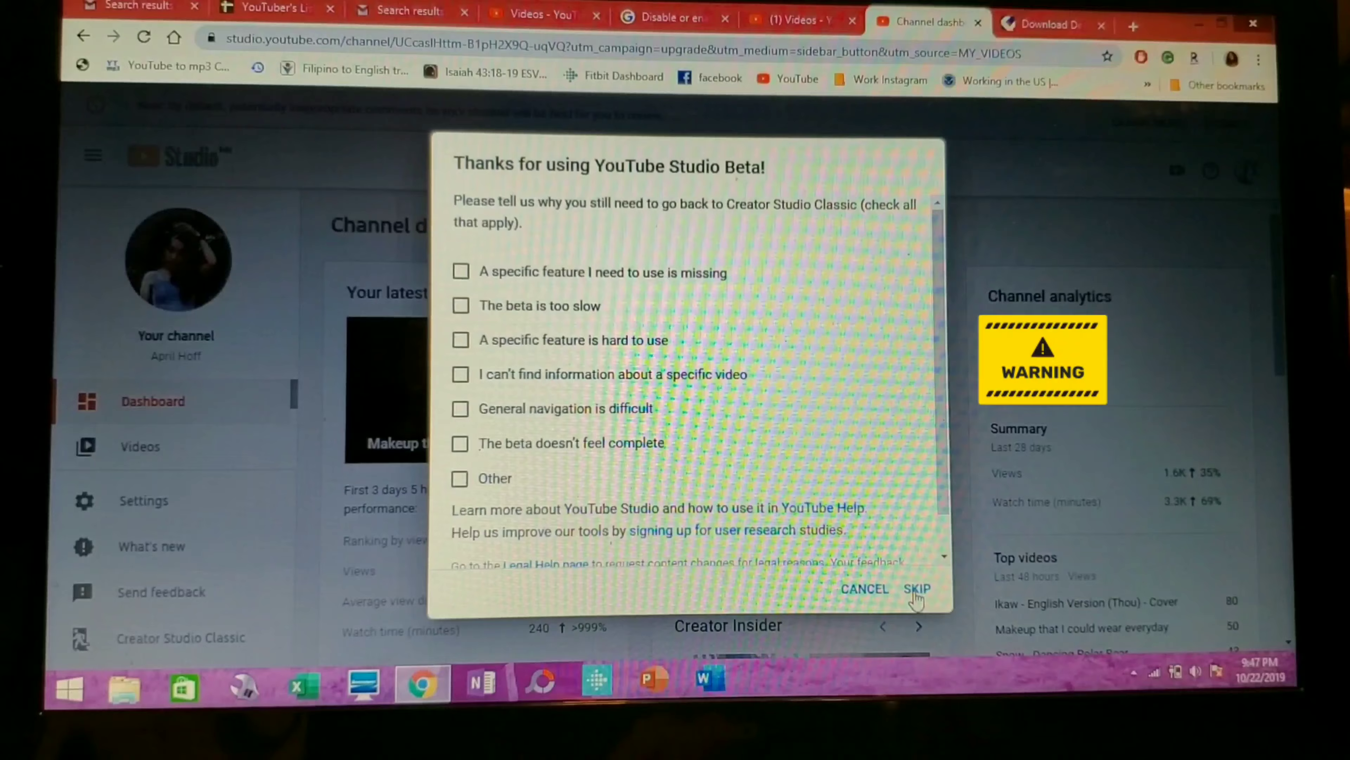
pyautogui.click(917, 589)
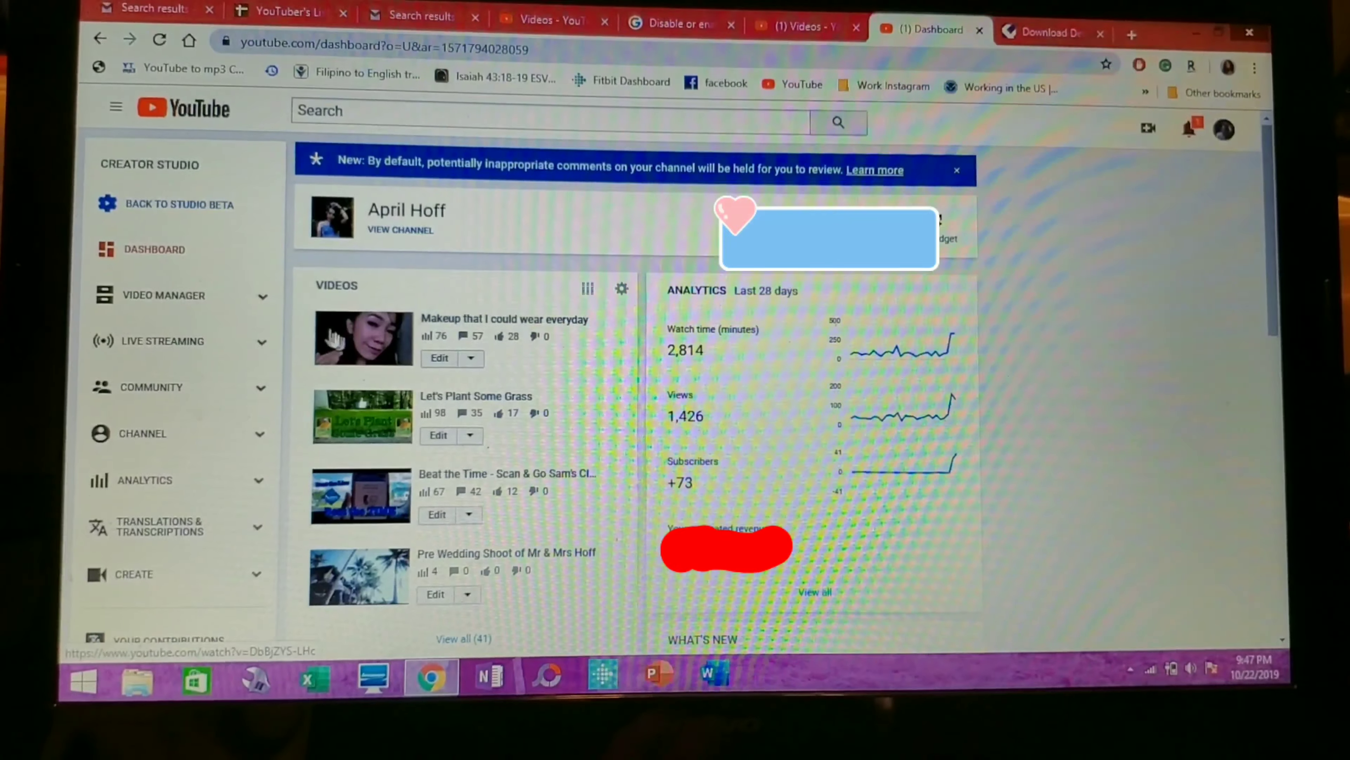
# Step: Show the Video Manager's full list of 41 uploads with the makeup video age-restricted
pyautogui.click(169, 296)
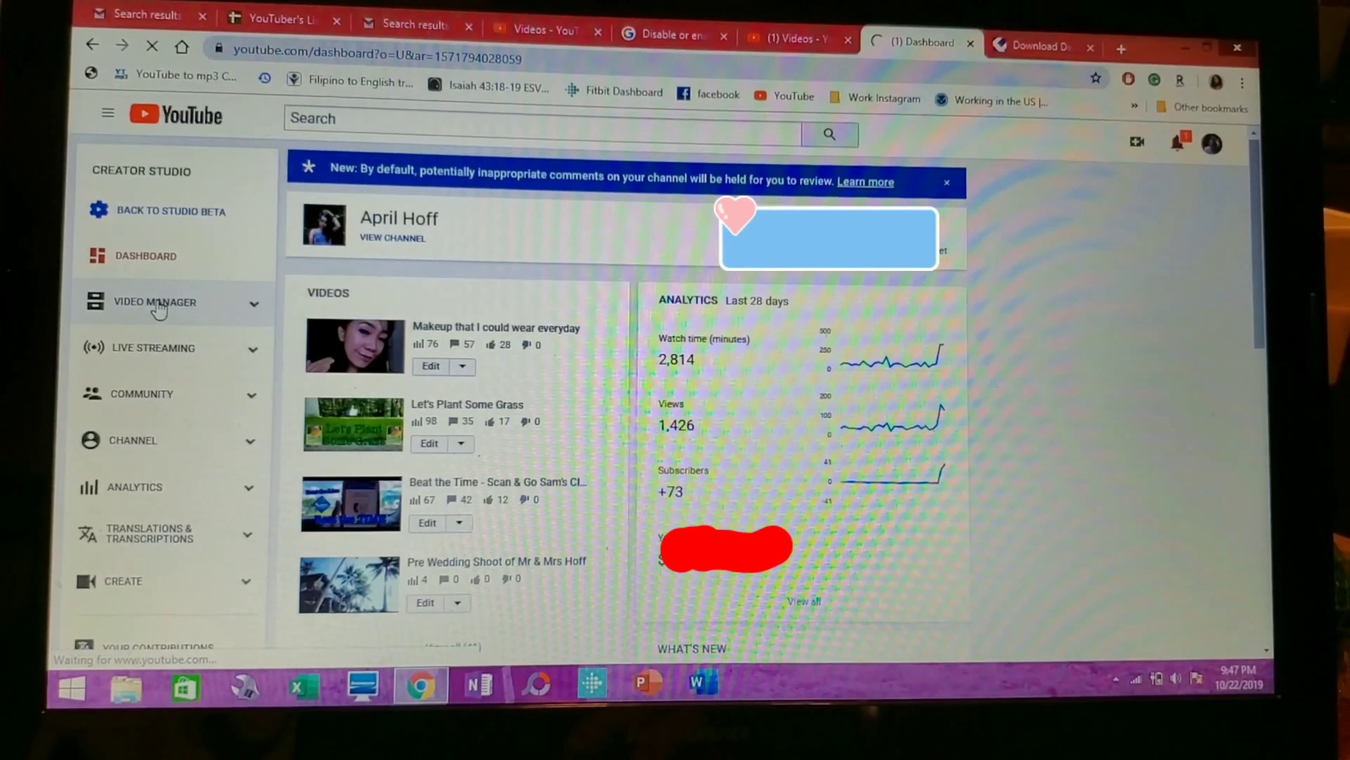
pyautogui.click(156, 303)
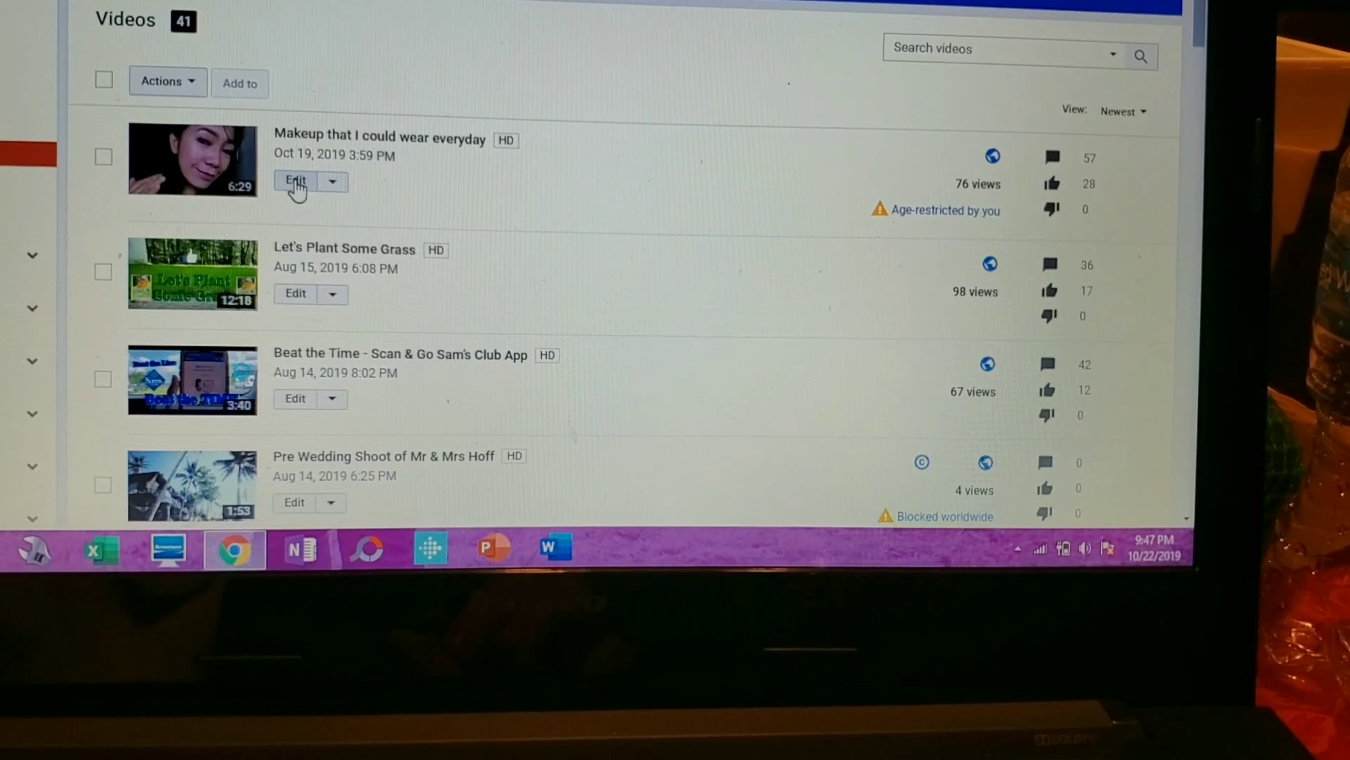
# Step: Edit the 'Makeup that I could wear everyday' video to reach its advanced settings
pyautogui.click(294, 181)
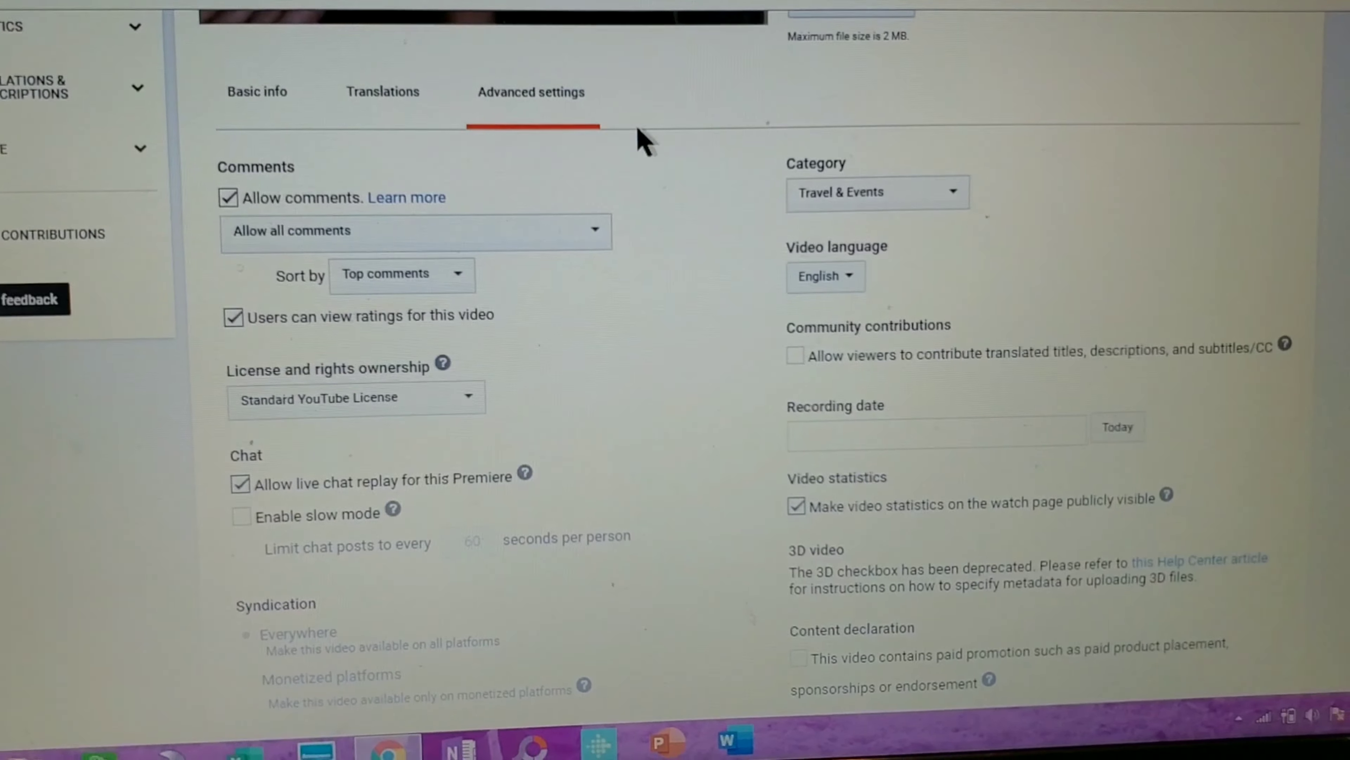
# Step: Set the makeup video's category to Howto & Style
pyautogui.click(877, 192)
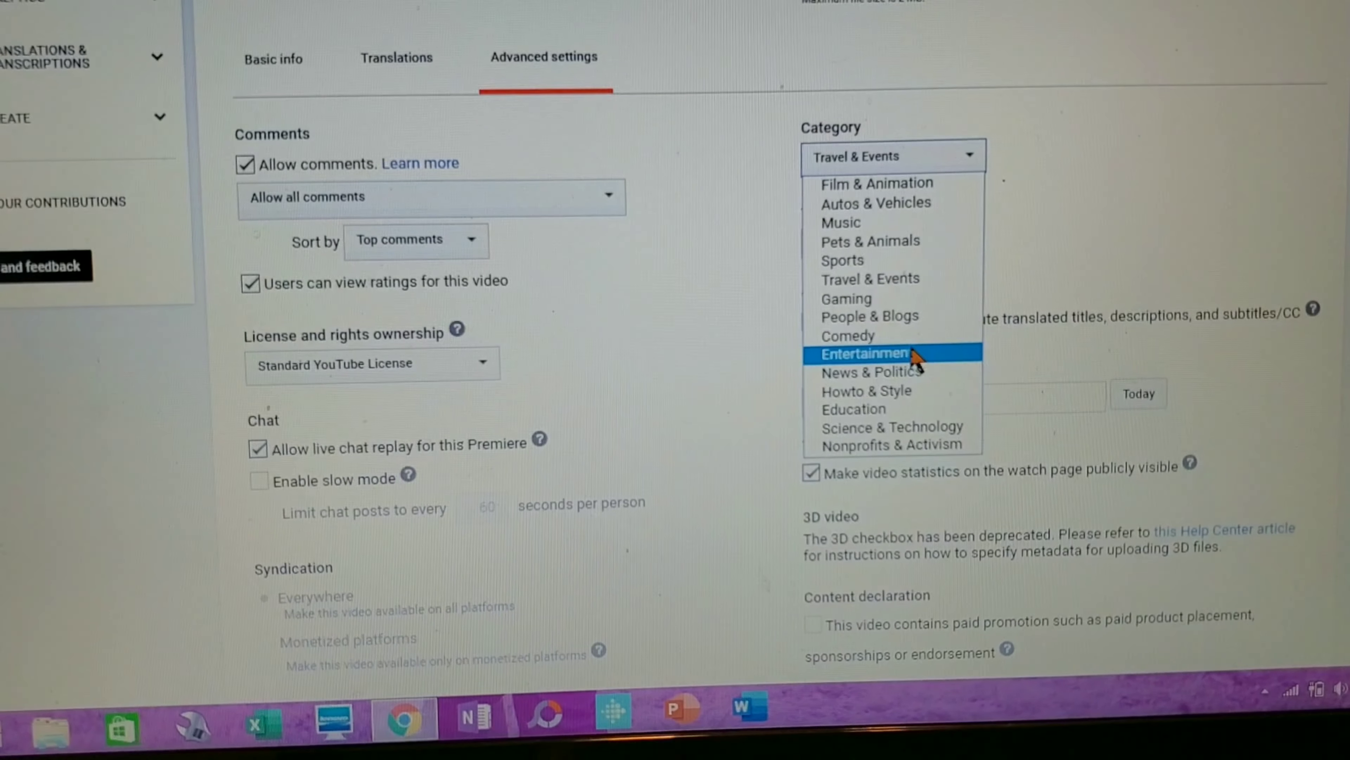
pyautogui.click(859, 390)
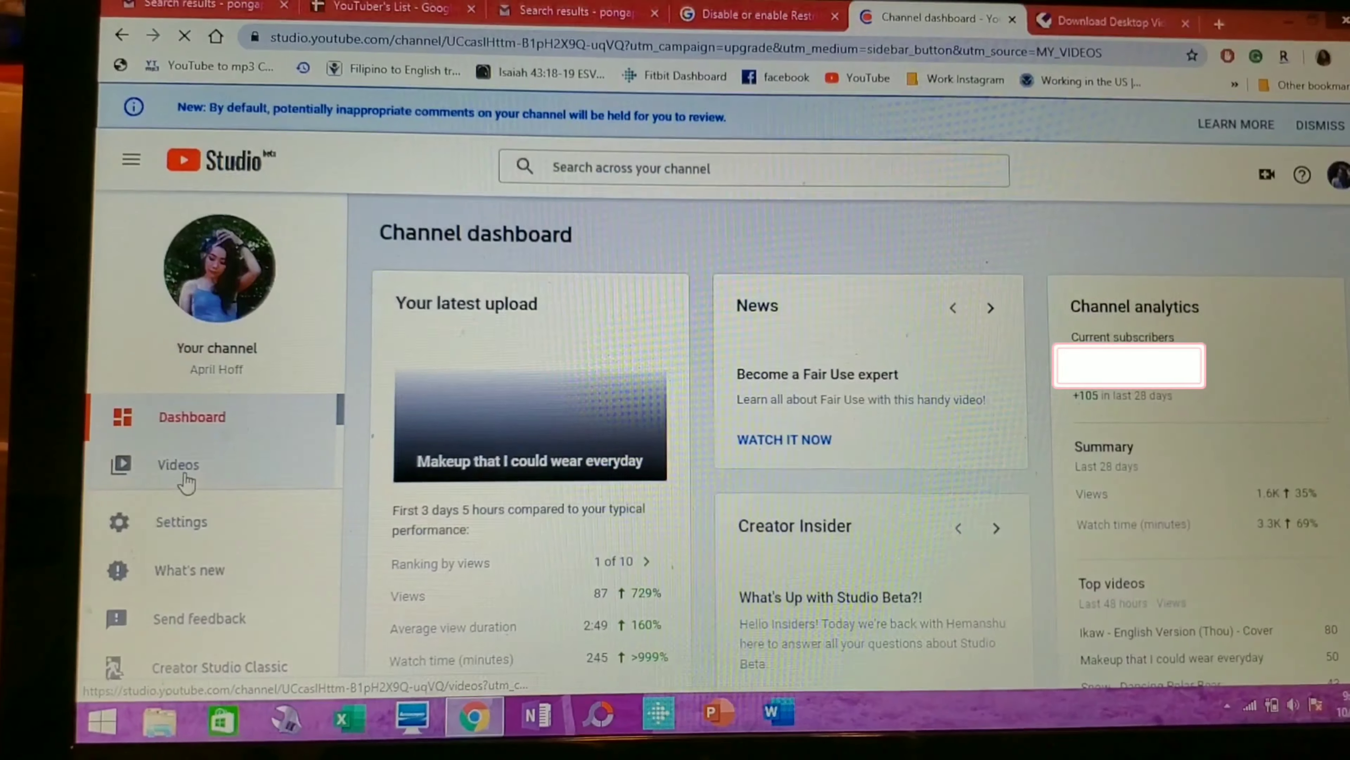
# Step: Go to the channel's Videos page, landing on the Apple Hoff Hub channel home
pyautogui.click(178, 465)
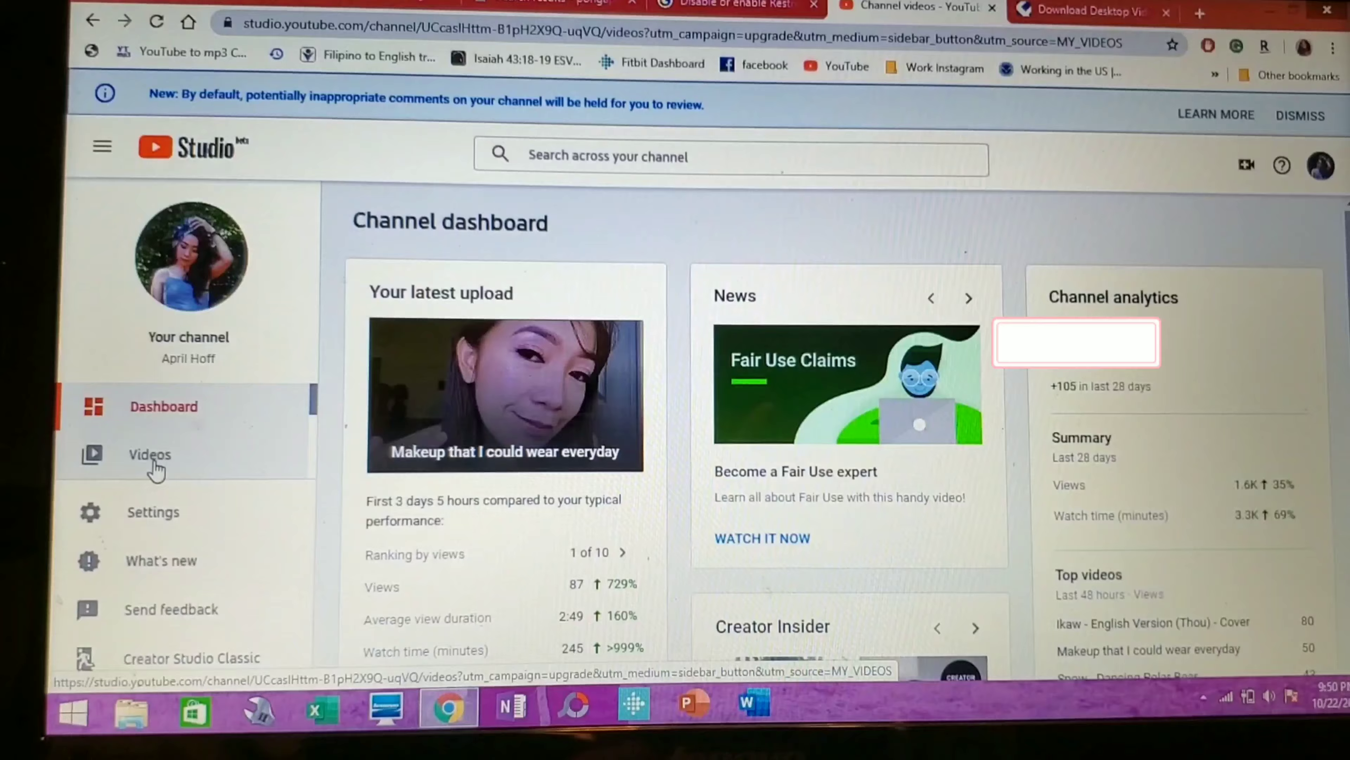
pyautogui.click(150, 457)
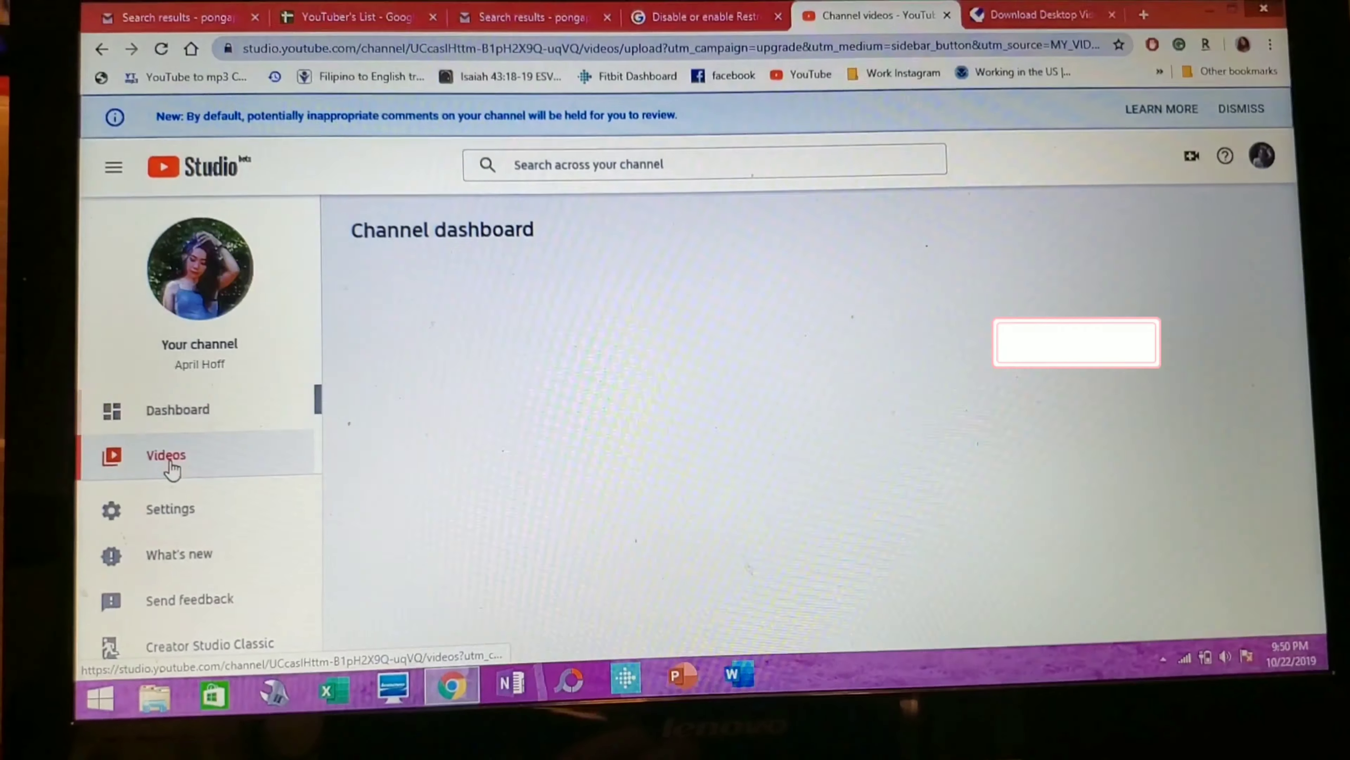
pyautogui.click(166, 455)
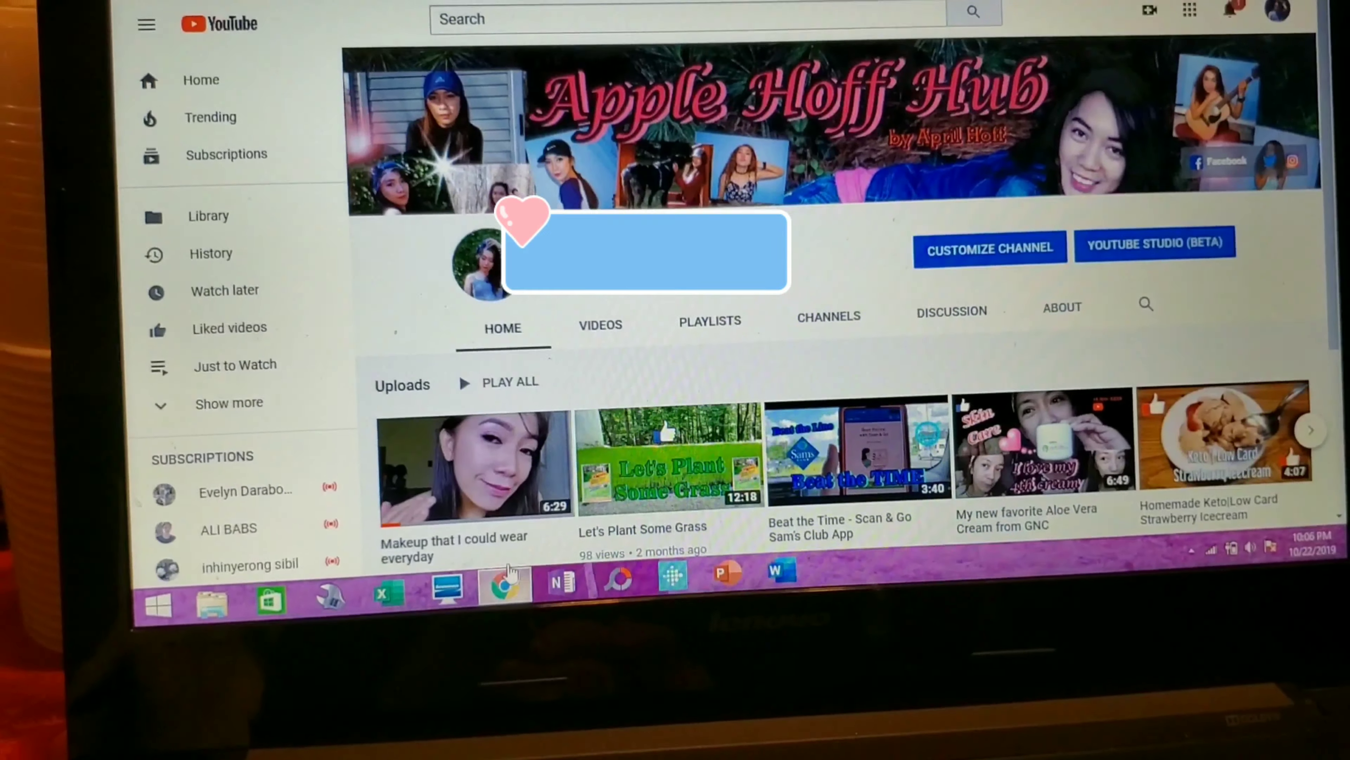
# Step: Watch the makeup video and check its description lists the Howto & Style category
pyautogui.click(464, 467)
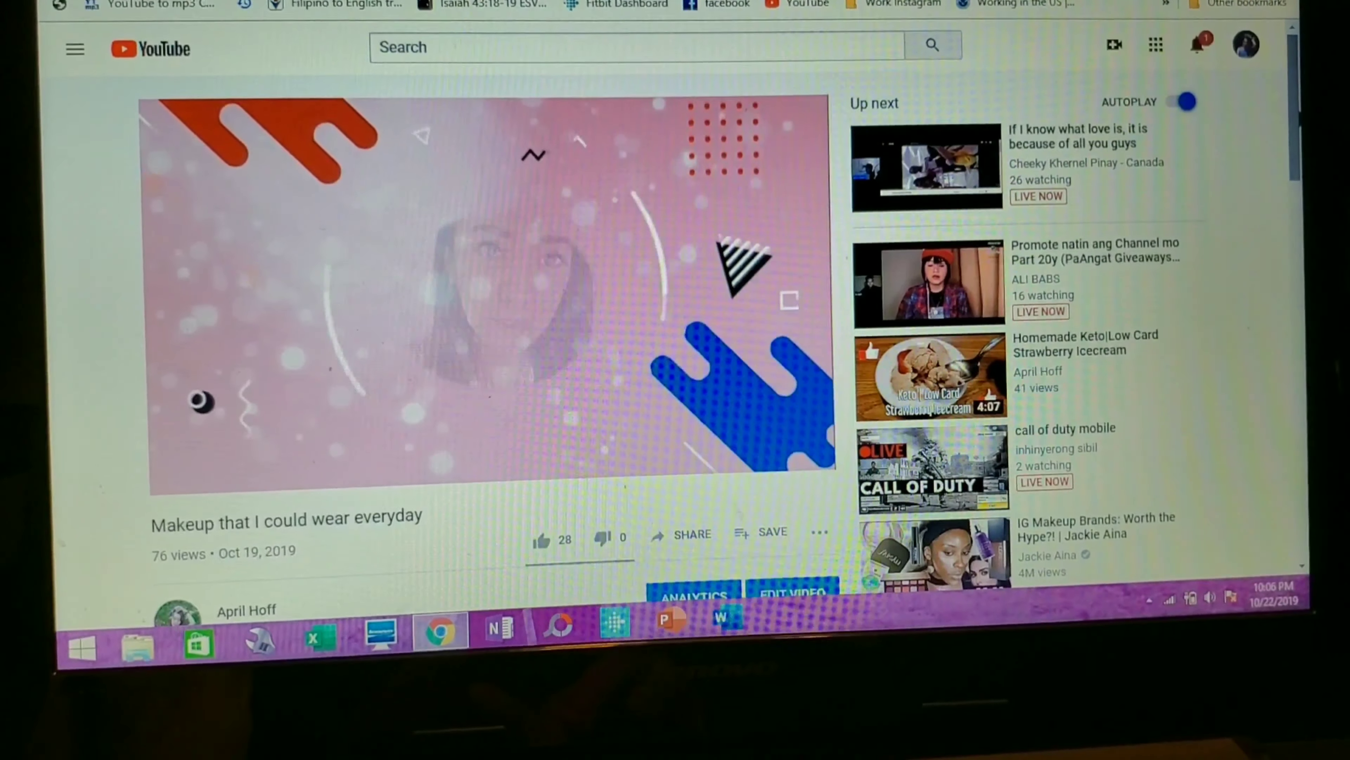
pyautogui.scroll(-3)
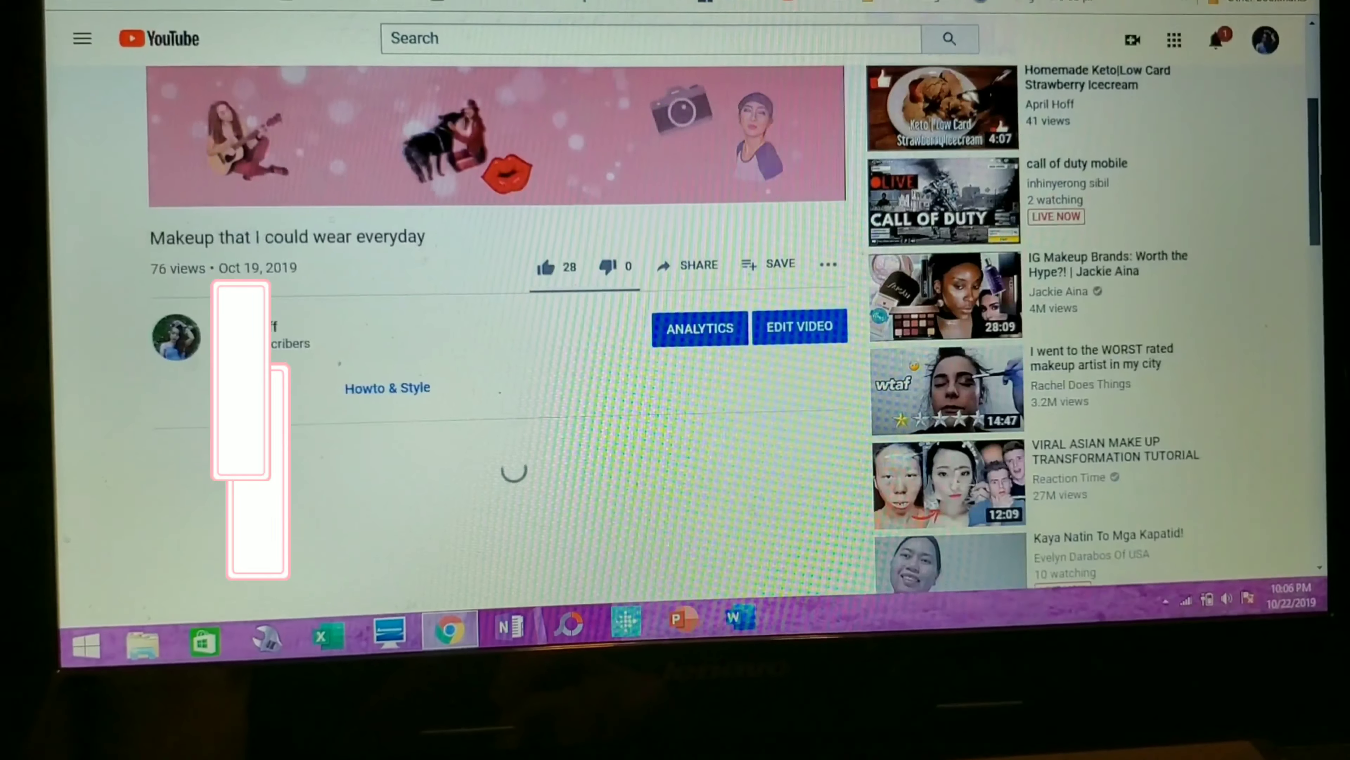